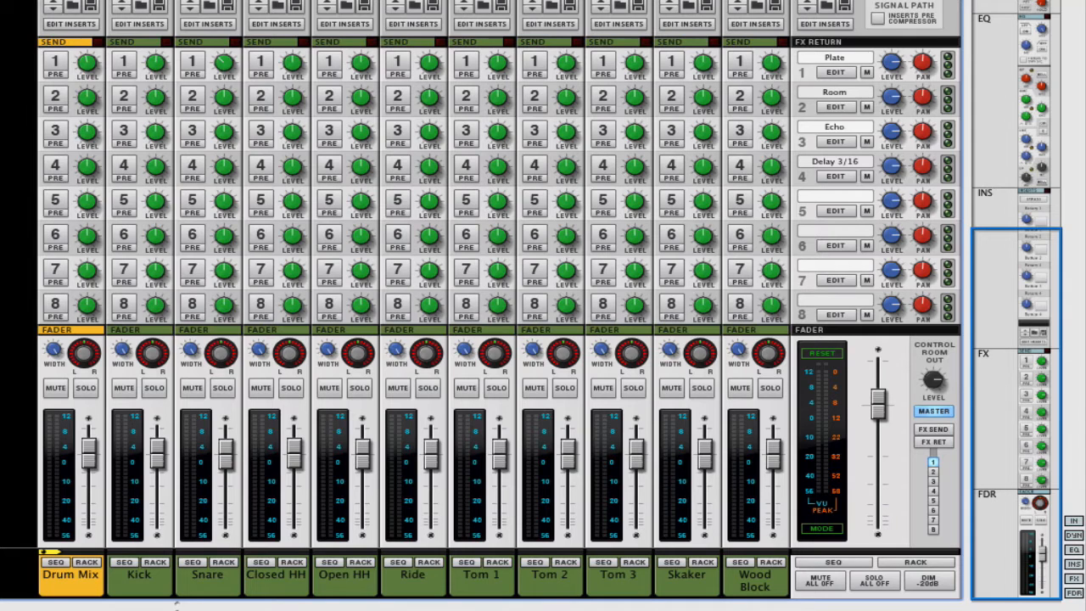
mouse_move(22, 427)
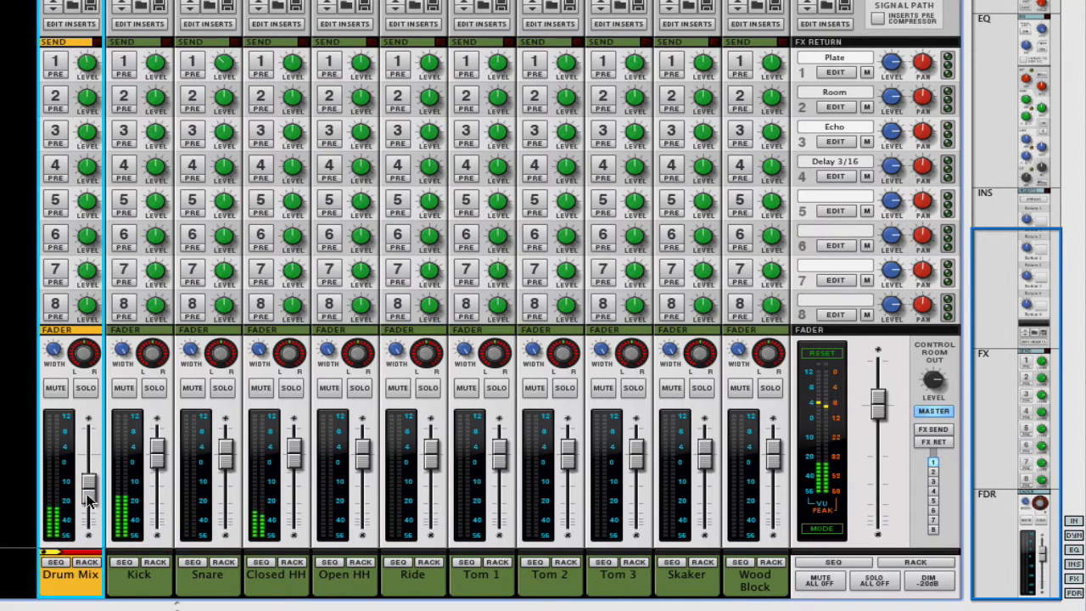
Step: Leave the mixer and show the rack holding the Redrum and its Spider Audio splitters
drag(91, 496, 91, 461)
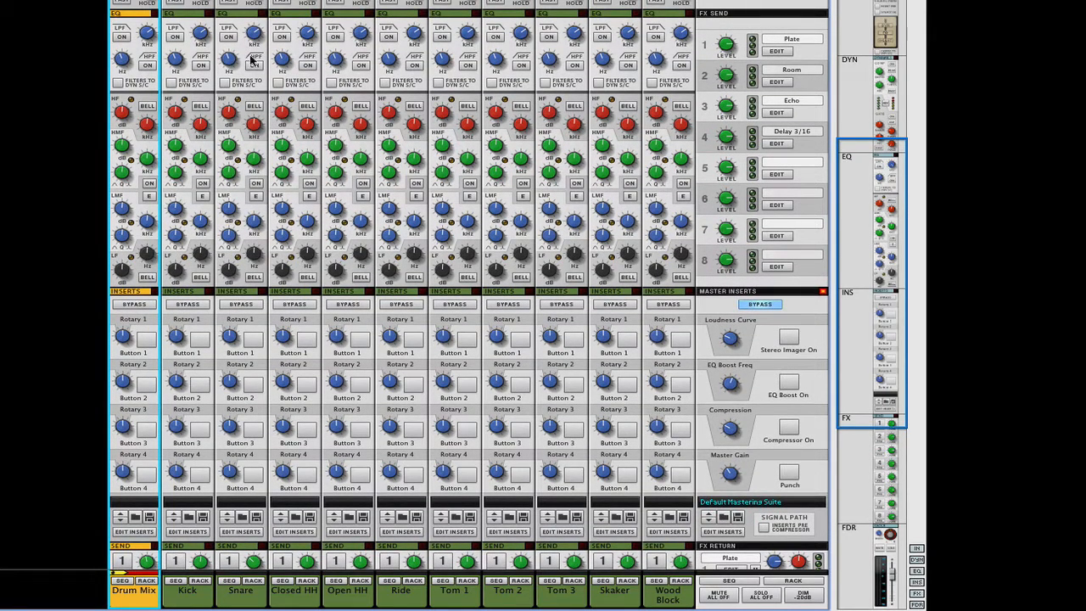
click(255, 64)
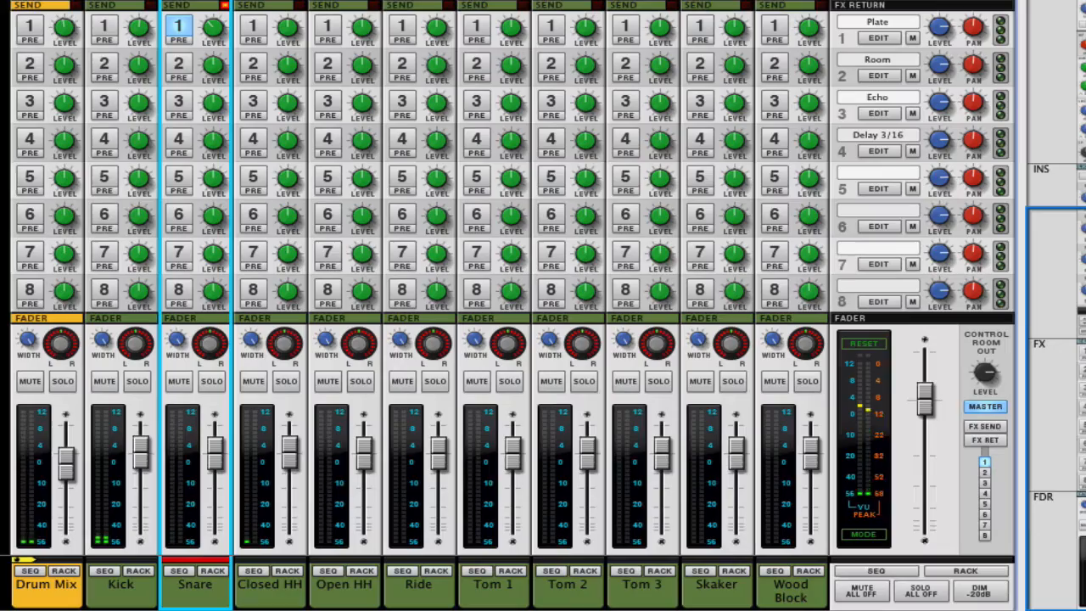
key(Tab)
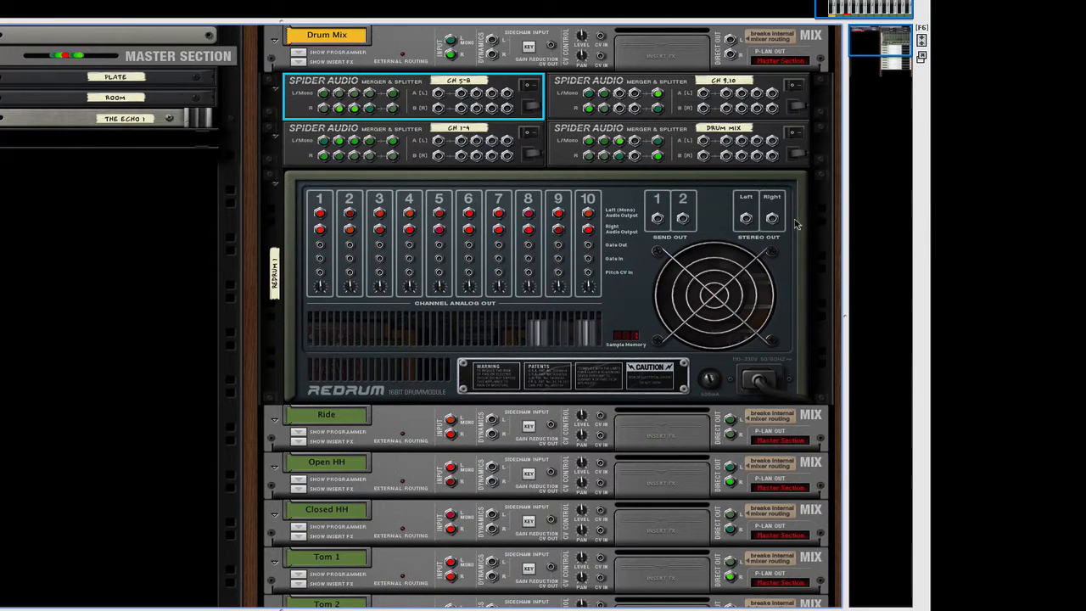
scroll(down, 3)
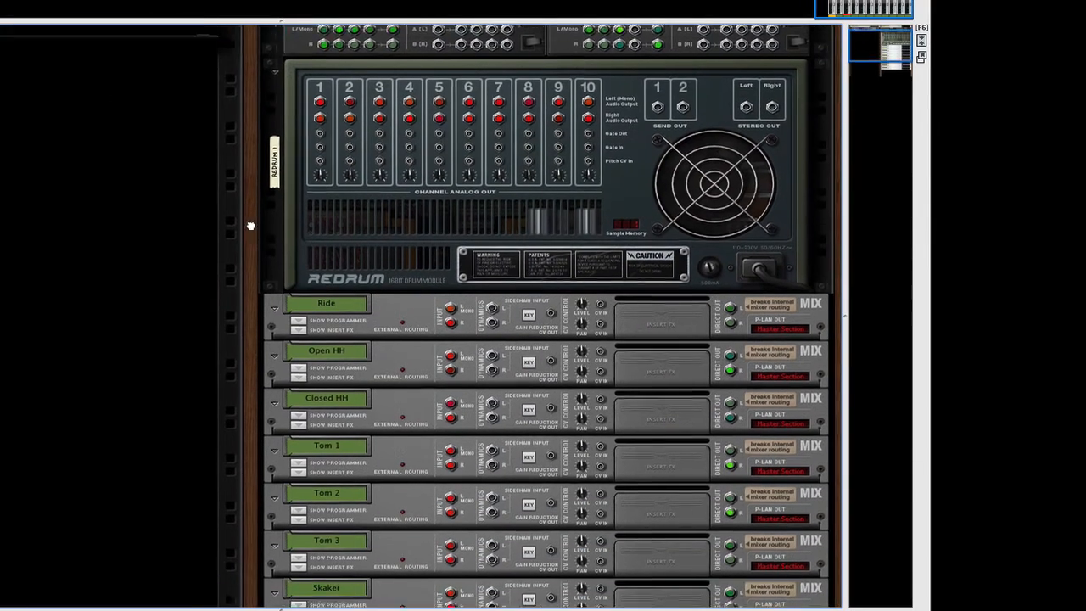
scroll(down, 3)
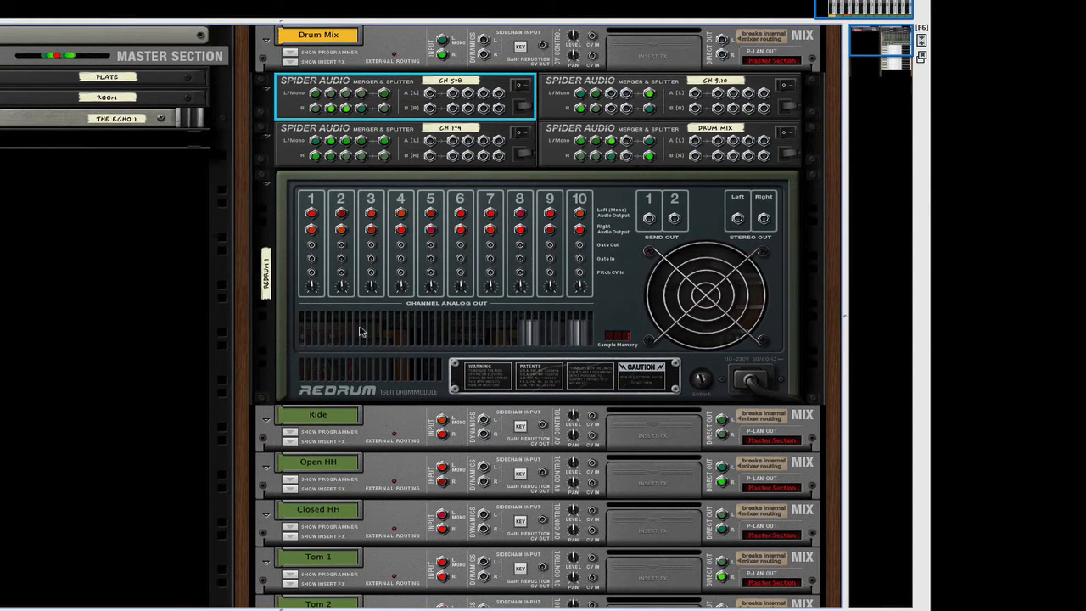
mouse_move(404, 121)
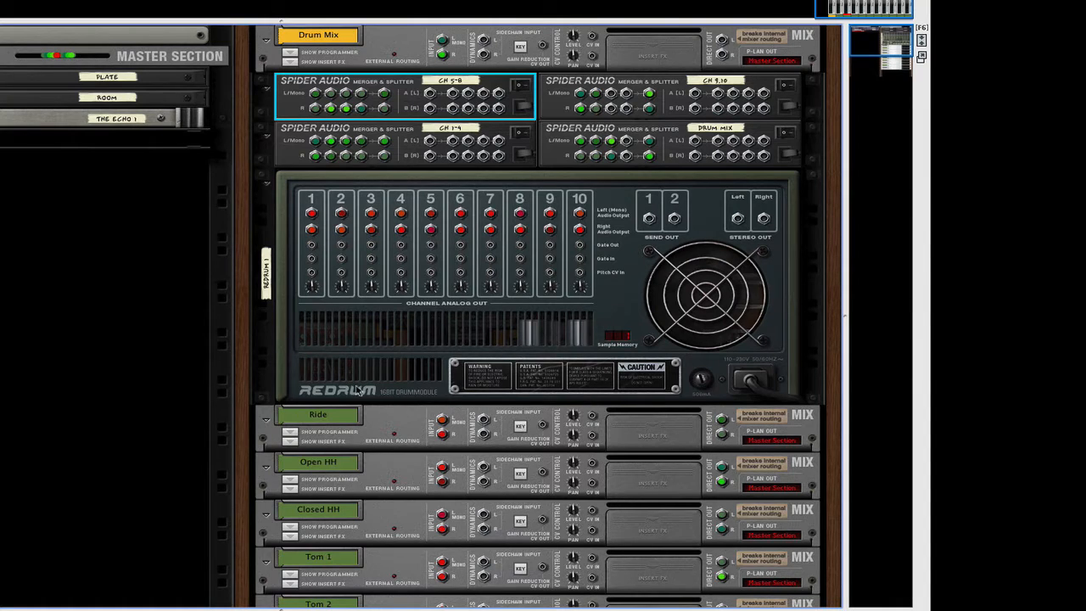
mouse_move(591, 309)
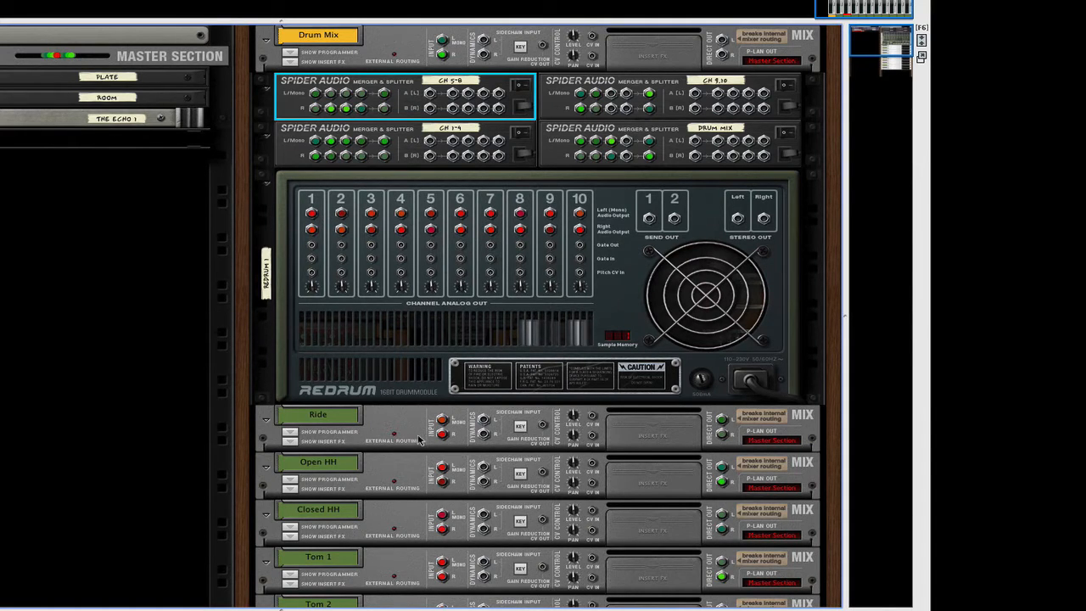
mouse_move(425, 481)
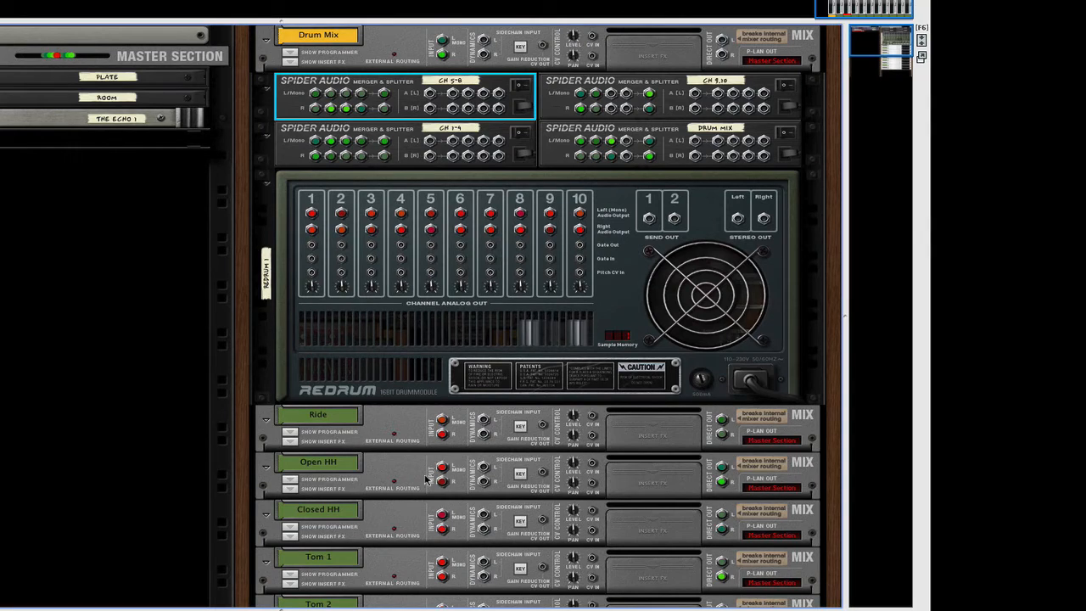
mouse_move(416, 524)
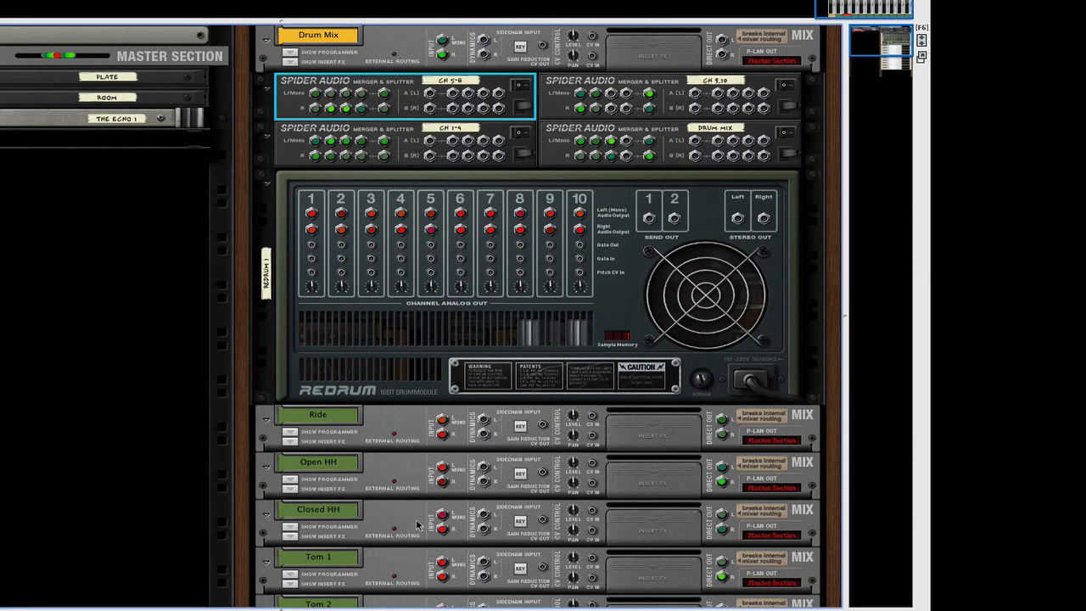
mouse_move(771, 443)
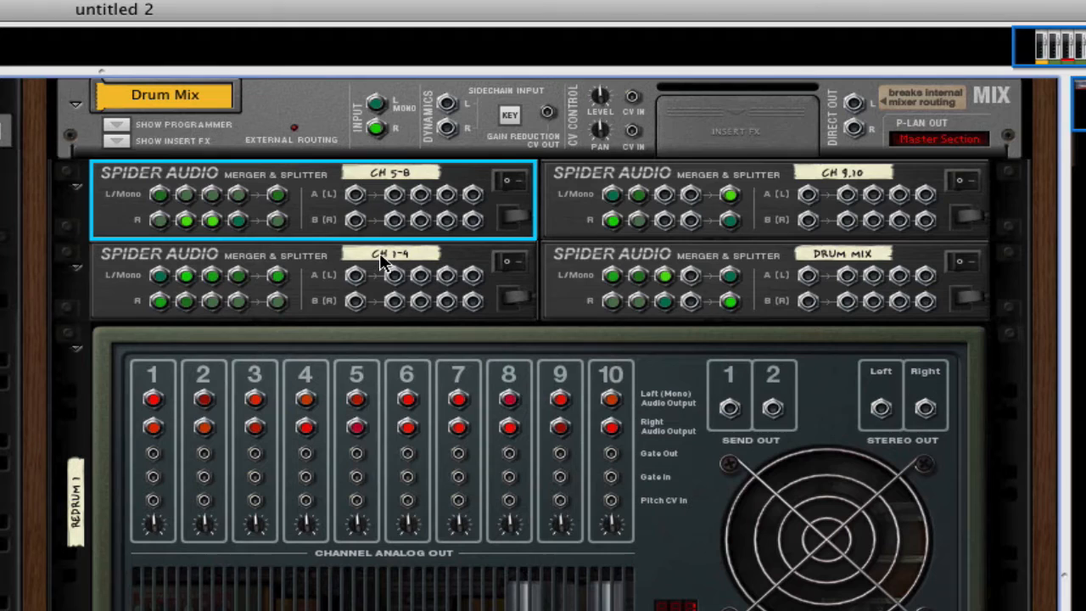
mouse_move(212, 288)
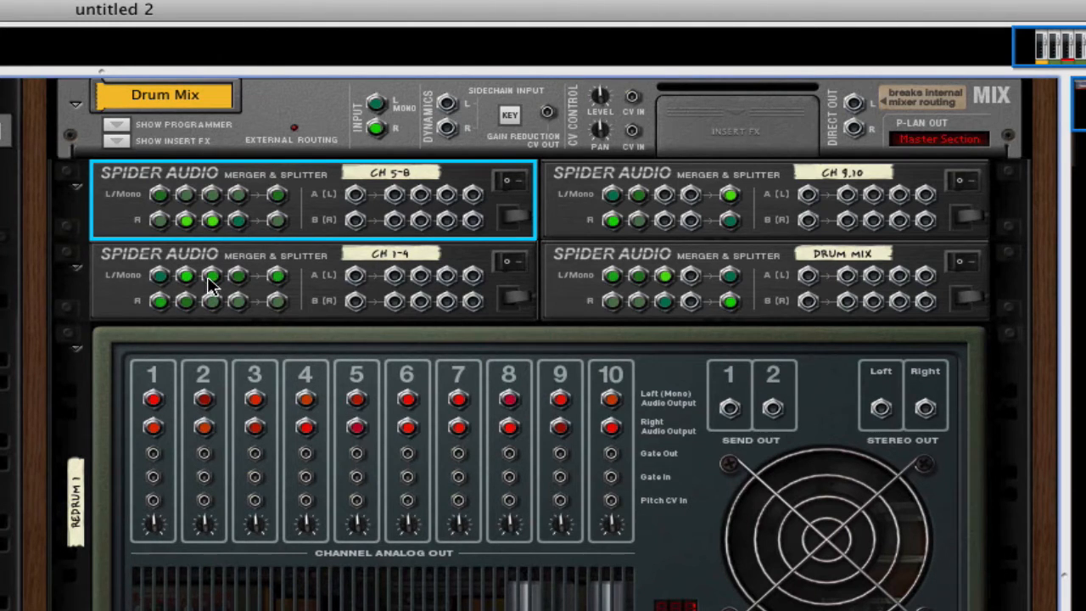
mouse_move(212, 217)
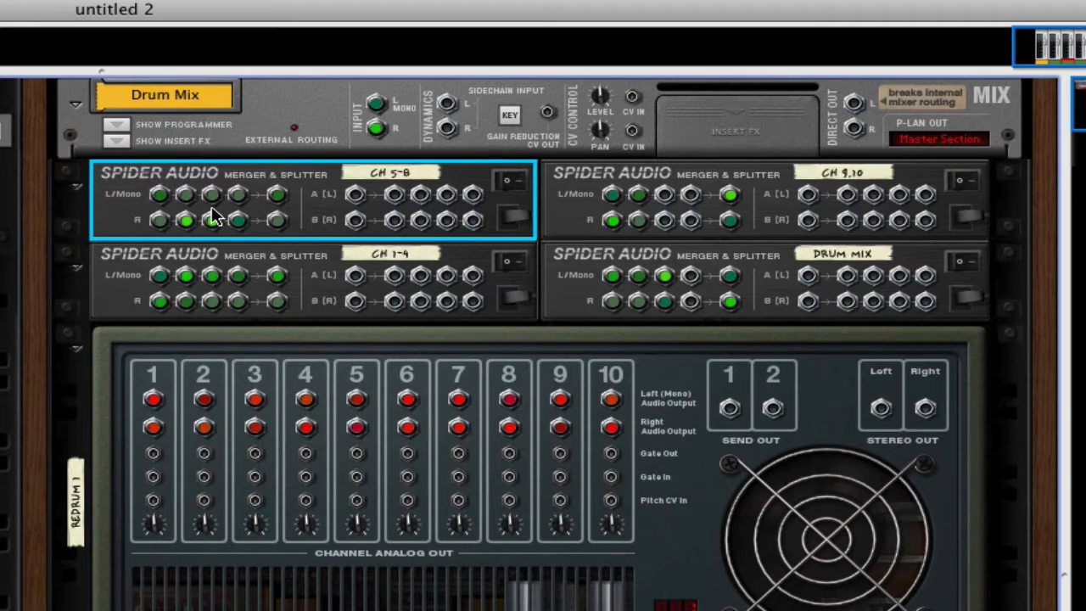
mouse_move(644, 212)
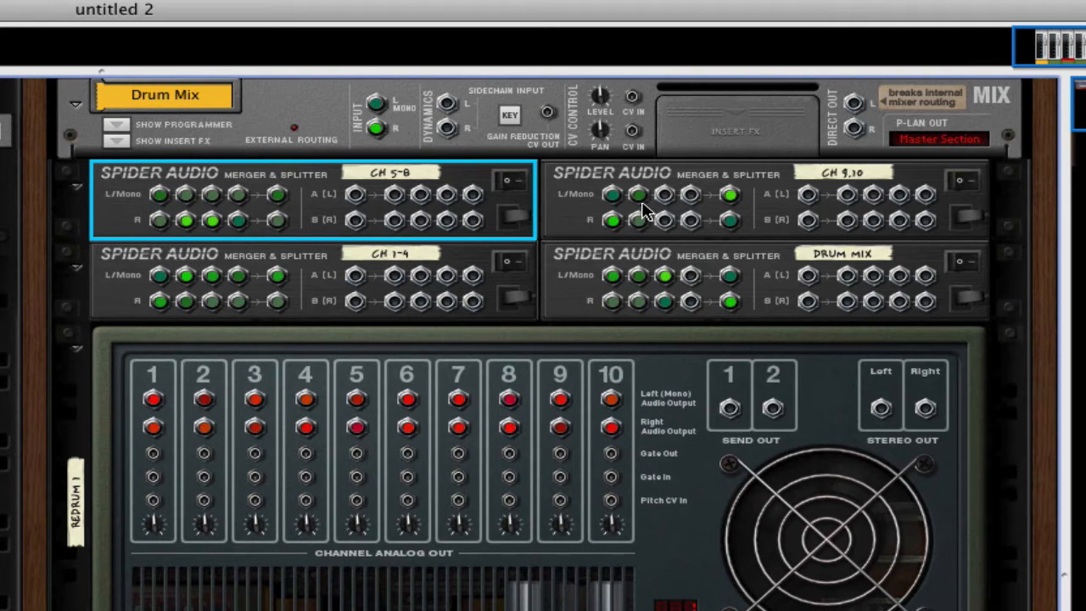
mouse_move(438, 229)
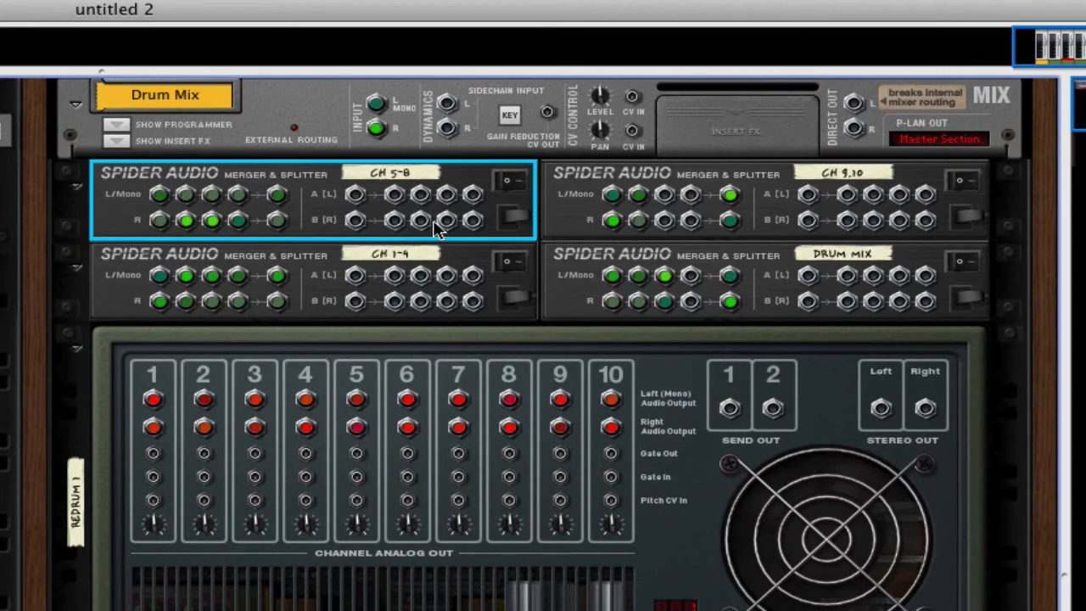
mouse_move(745, 254)
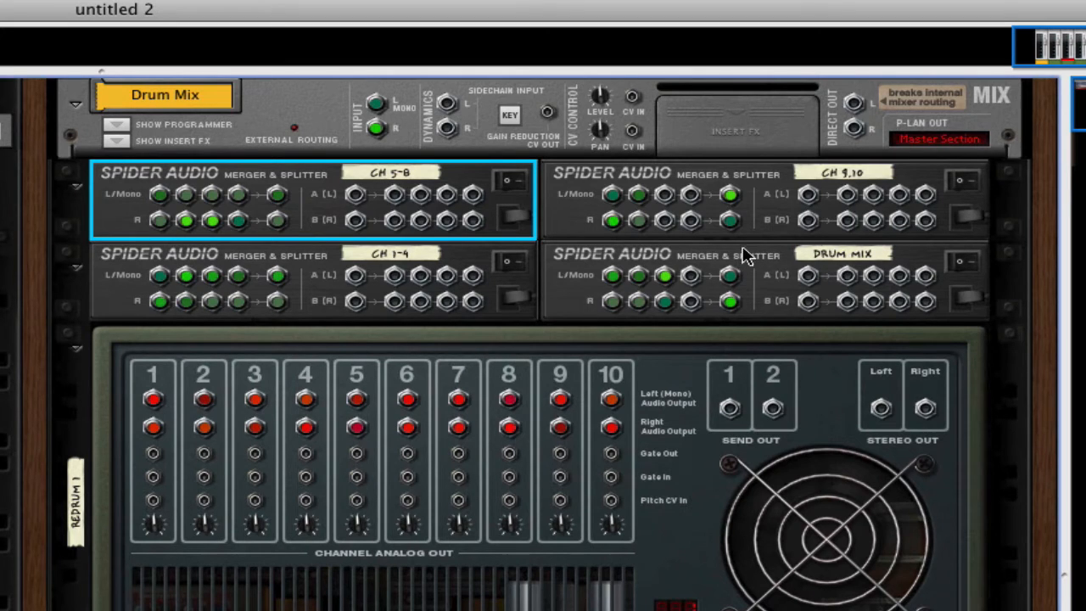
mouse_move(342, 97)
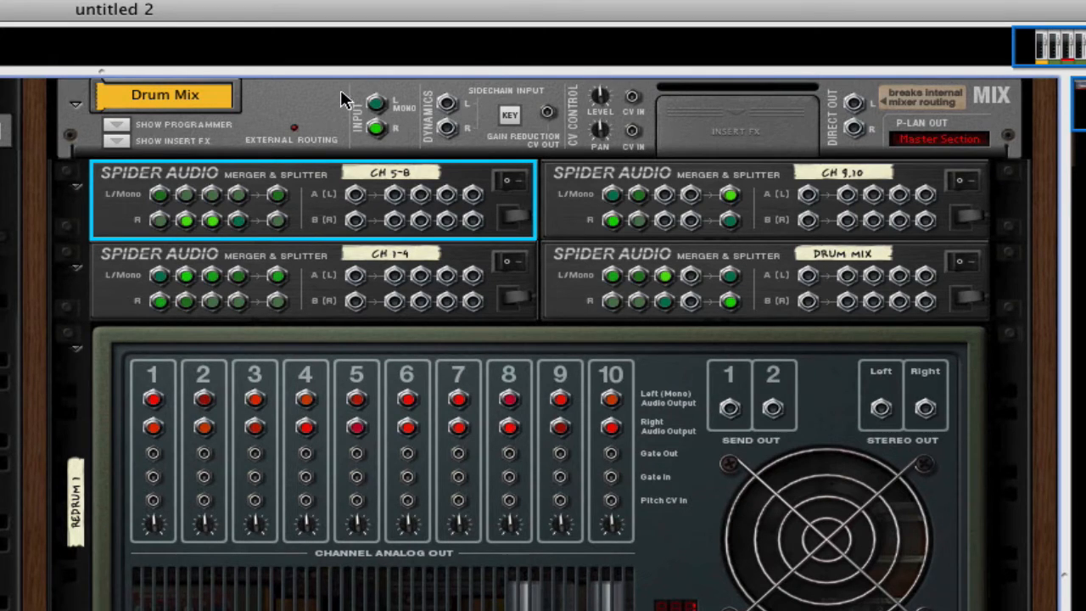
mouse_move(296, 211)
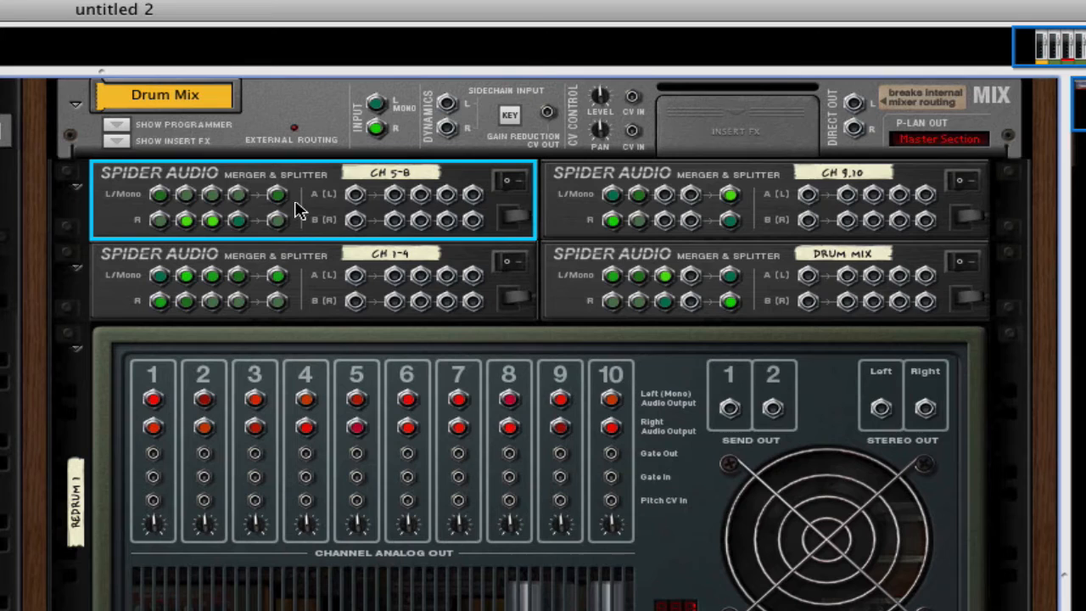
mouse_move(329, 289)
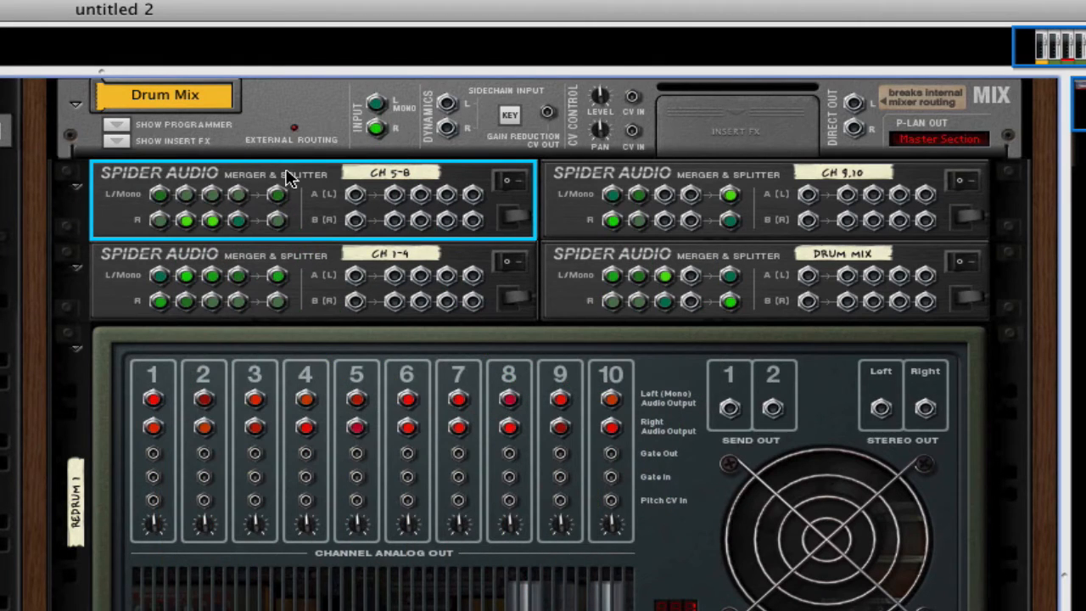
mouse_move(660, 285)
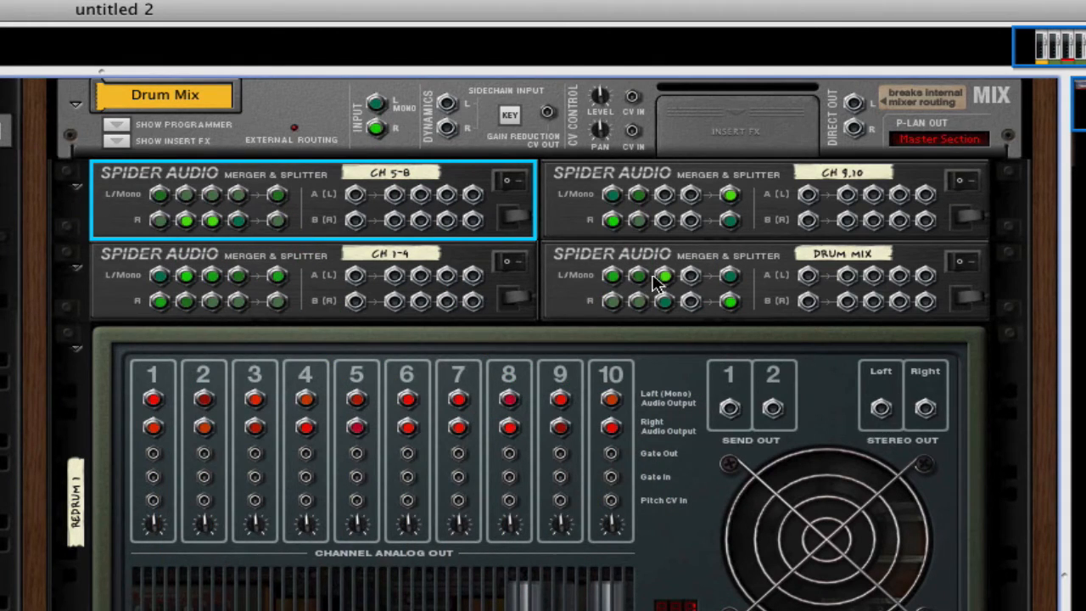
mouse_move(733, 285)
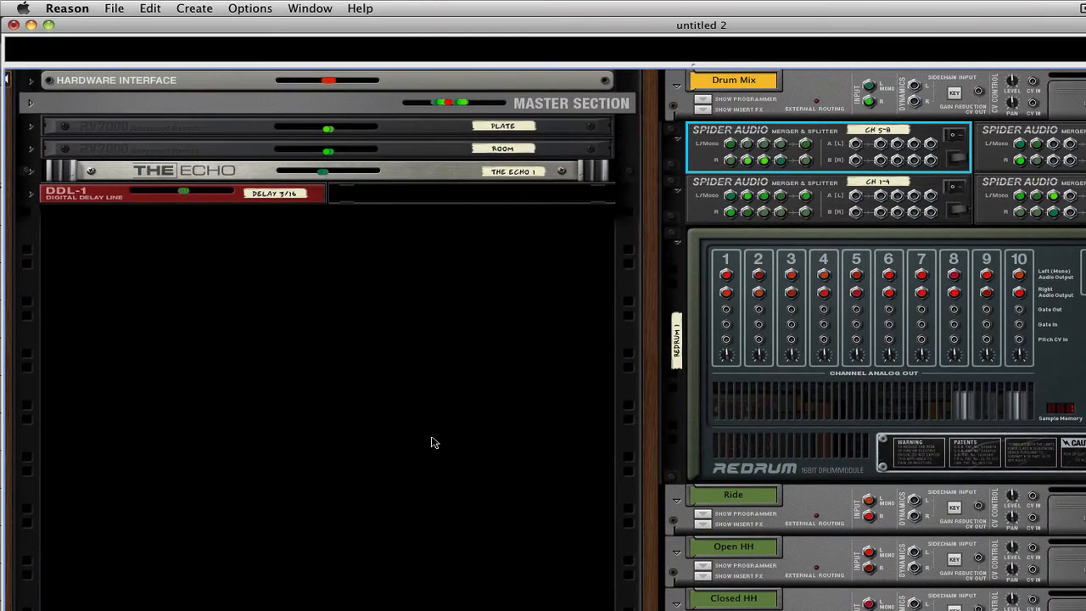
mouse_move(405, 441)
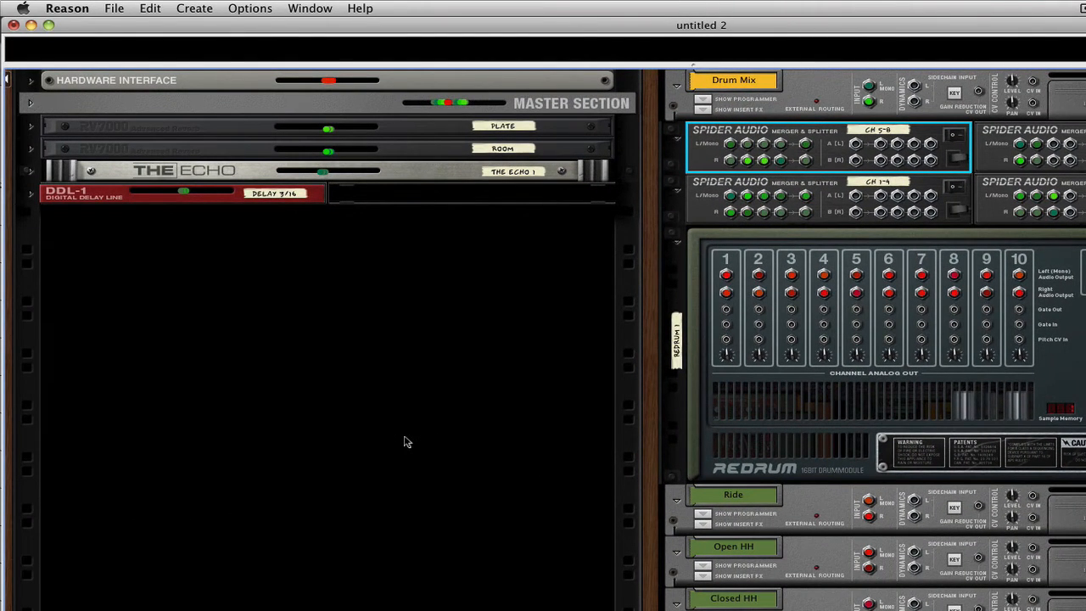
mouse_move(523, 412)
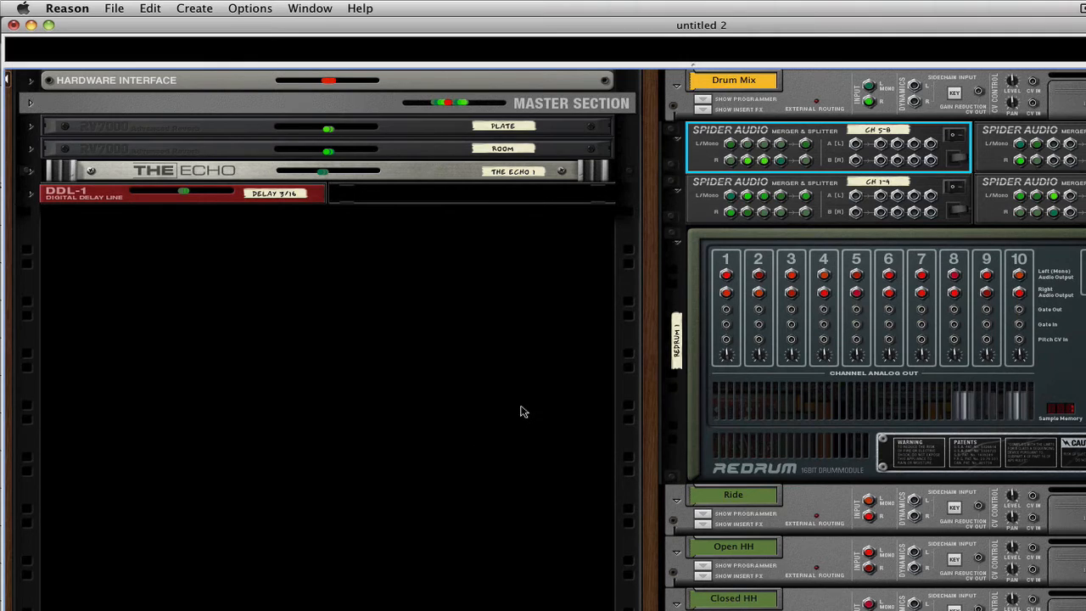
mouse_move(290, 136)
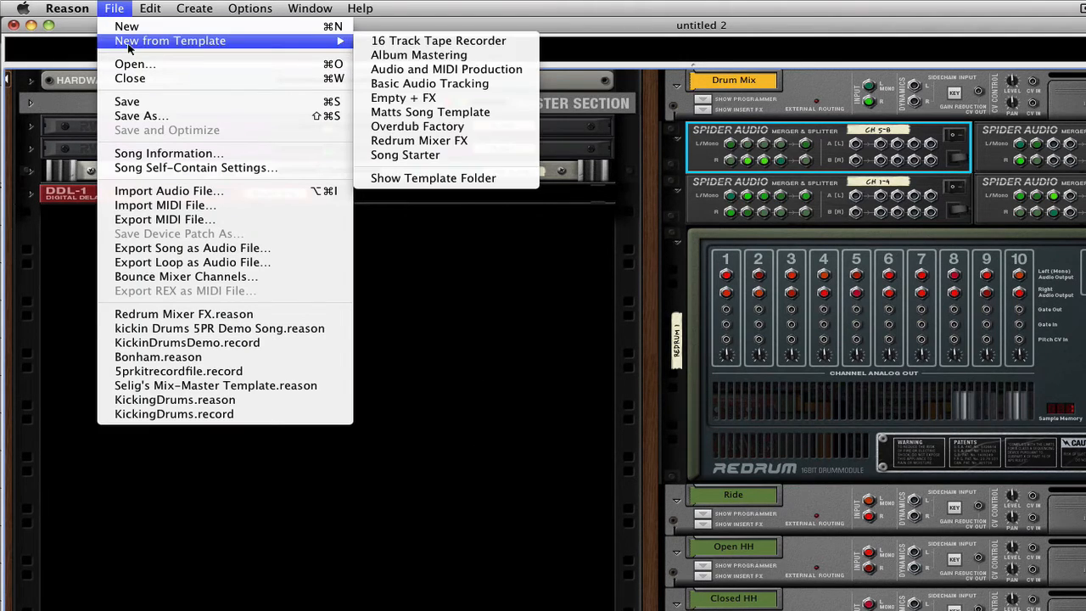
mouse_move(417, 54)
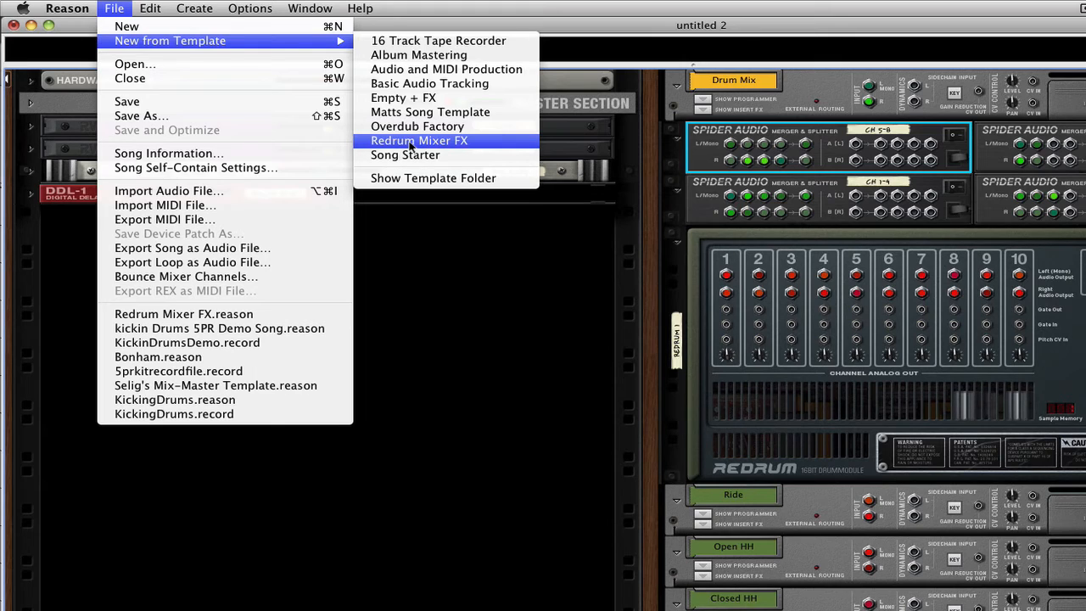
mouse_move(428, 182)
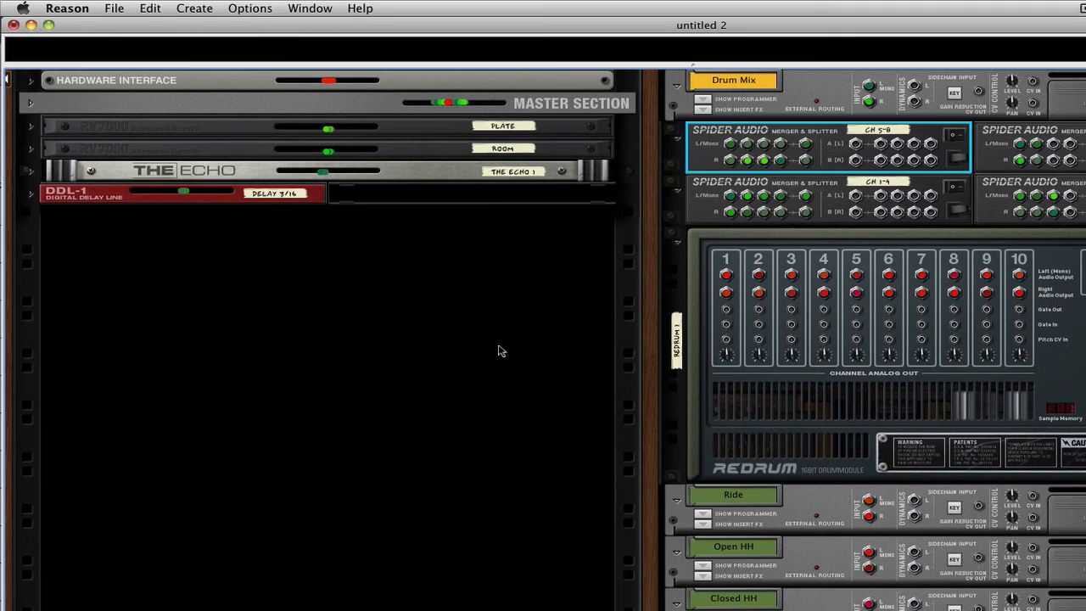
mouse_move(495, 358)
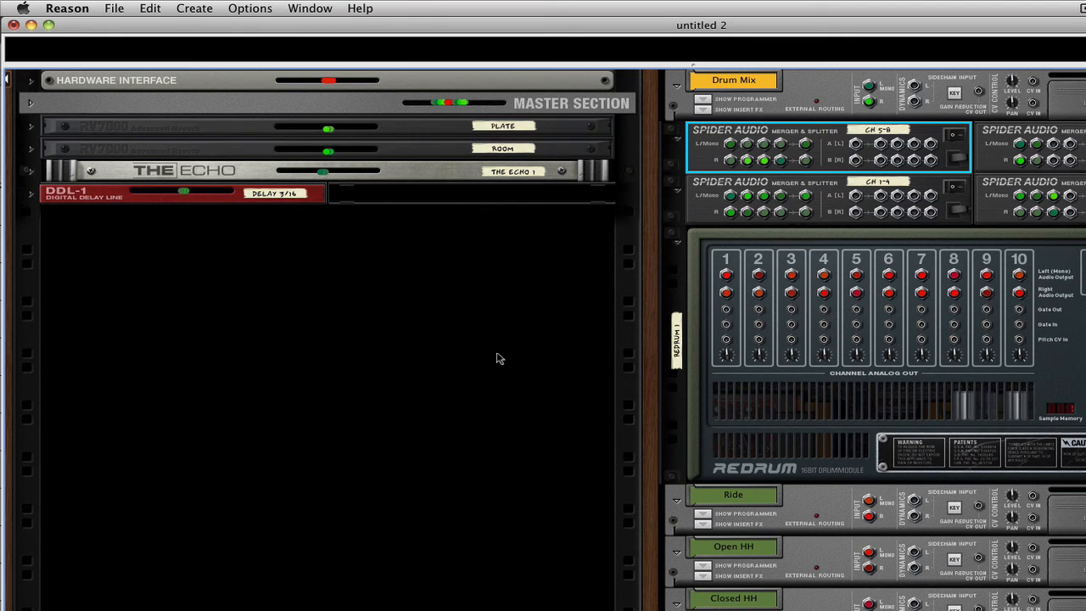